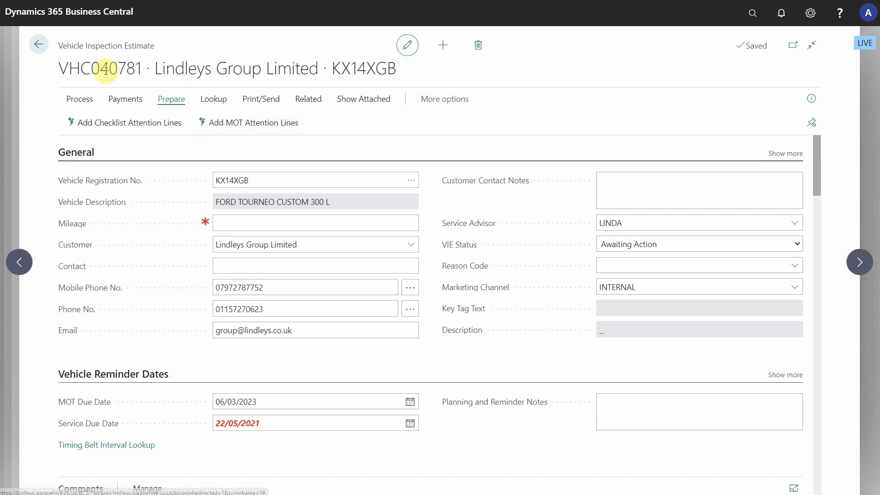
Scroll through the estimate and bring up the vehicle's MOT test history via Prepare > Add MOT Attention Lines.
{"action": "scroll", "scroll_direction": "down", "scroll_amount": 3}
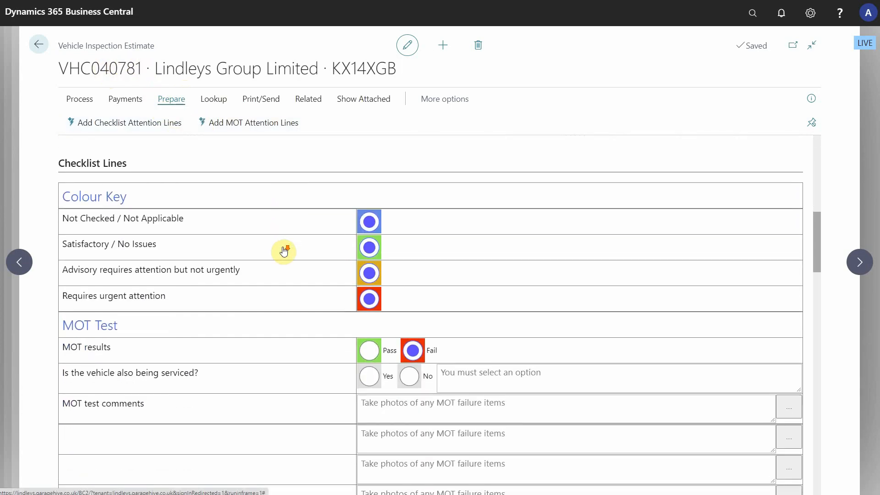
{"action": "scroll", "scroll_direction": "down", "scroll_amount": 3}
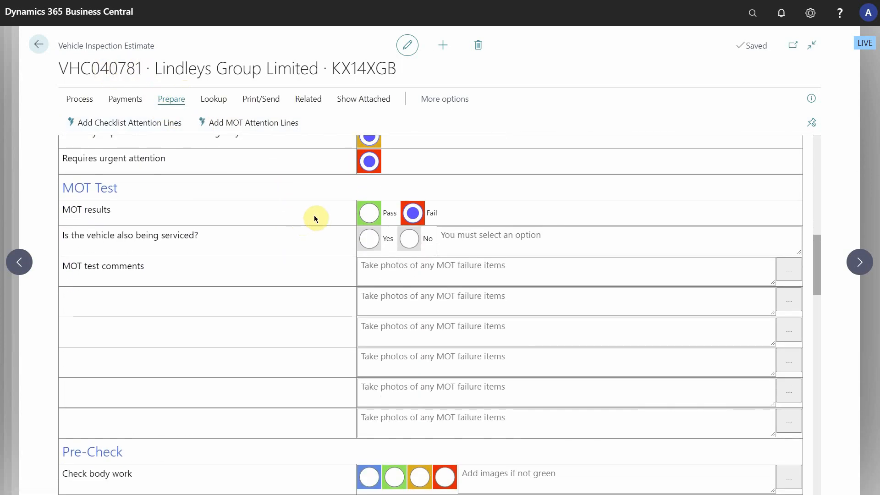
{"action": "scroll", "scroll_direction": "down", "scroll_amount": 3}
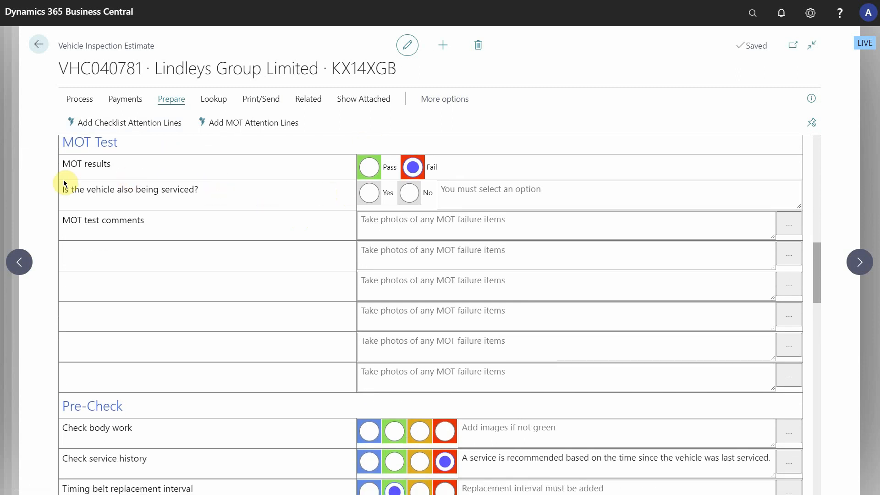
{"action": "scroll", "scroll_direction": "down", "scroll_amount": 3}
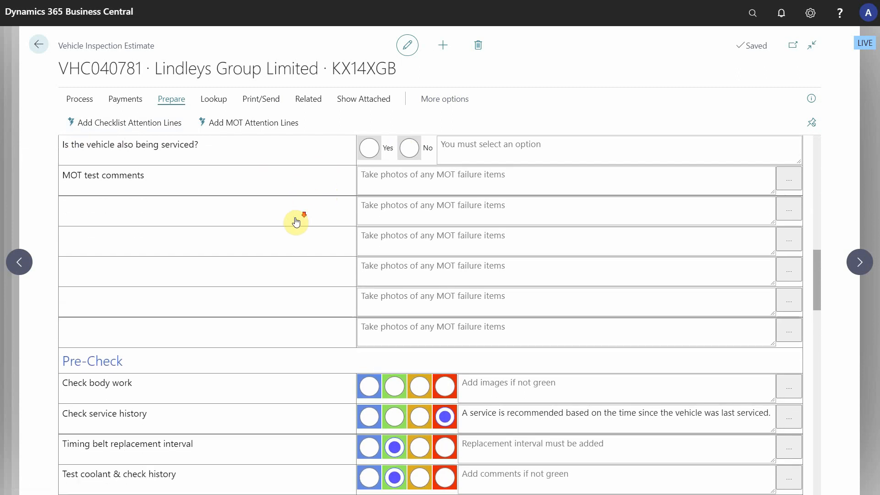
{"action": "scroll", "scroll_direction": "down", "scroll_amount": 3}
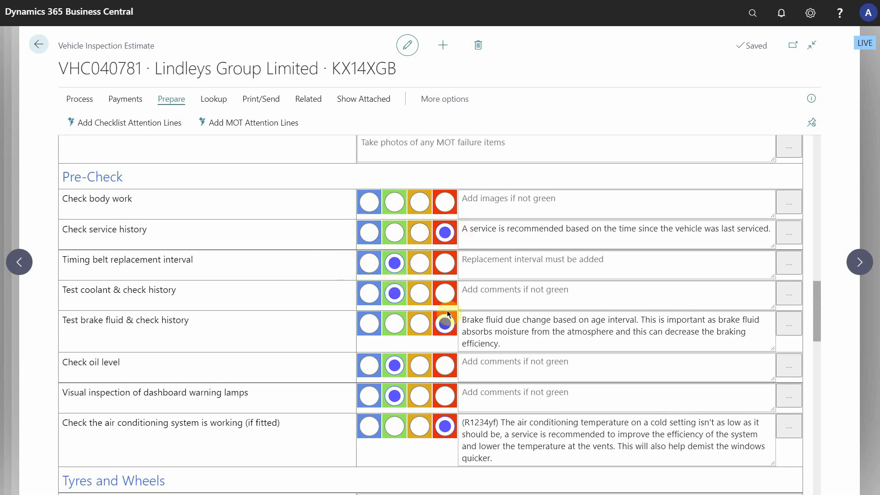
{"action": "scroll", "scroll_direction": "down", "scroll_amount": 3}
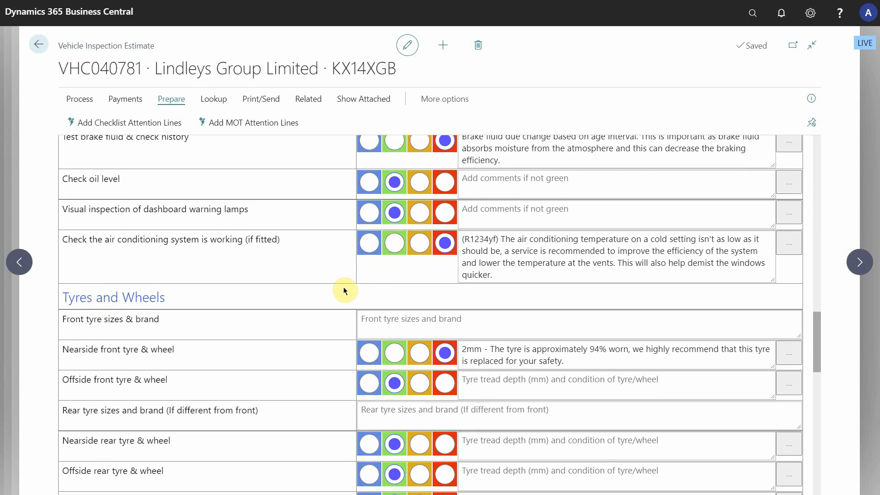
{"action": "scroll", "scroll_direction": "up", "scroll_amount": 3}
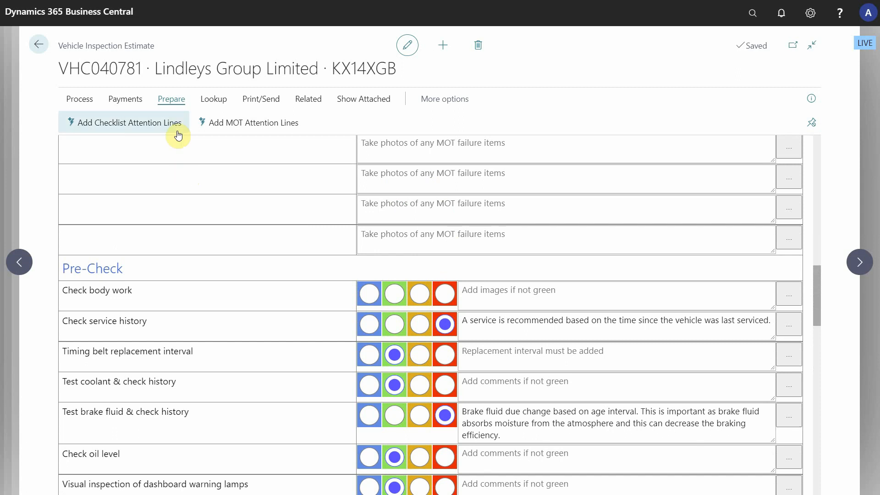
{"action": "mouse_move", "coordinate": [171, 99]}
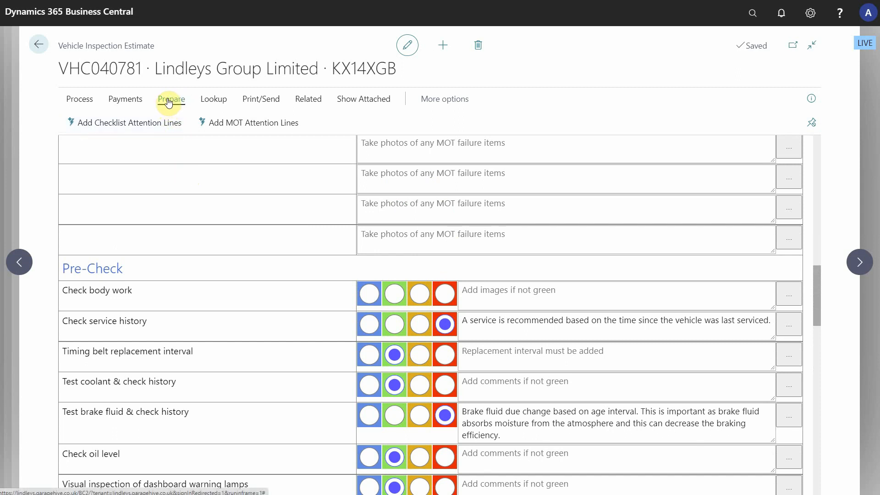
{"action": "mouse_move", "coordinate": [145, 124]}
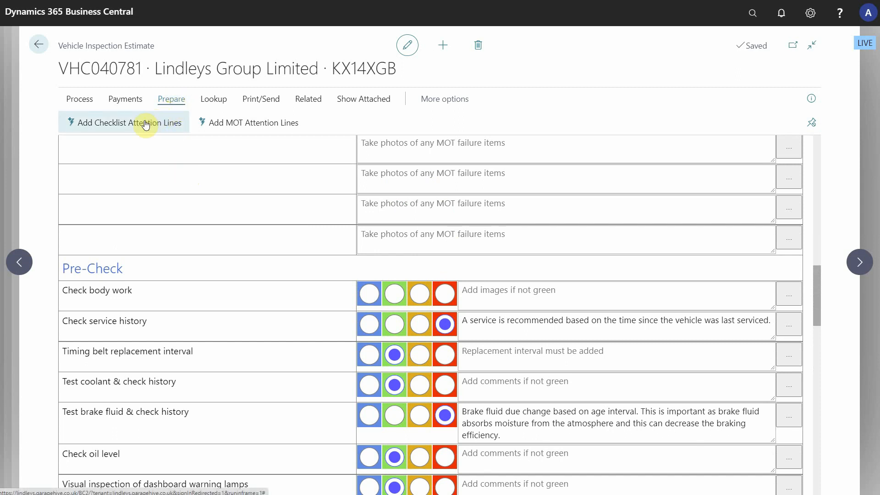
{"action": "mouse_move", "coordinate": [154, 122]}
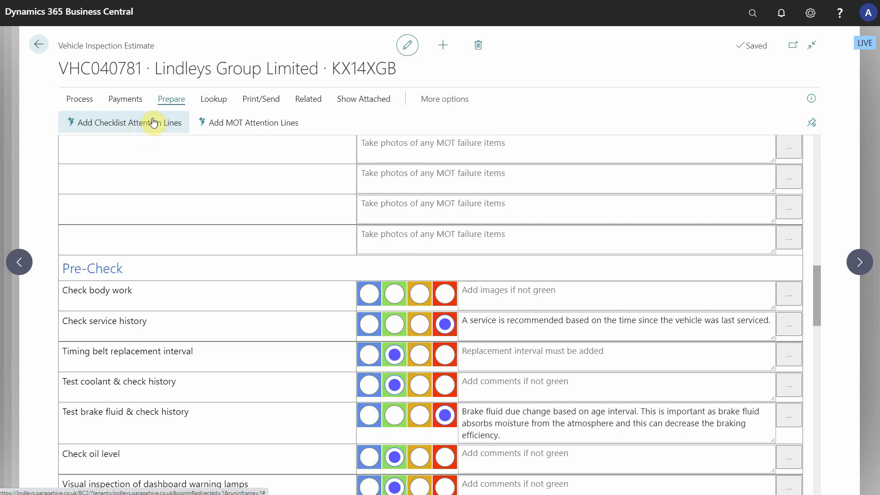
{"action": "mouse_move", "coordinate": [246, 127]}
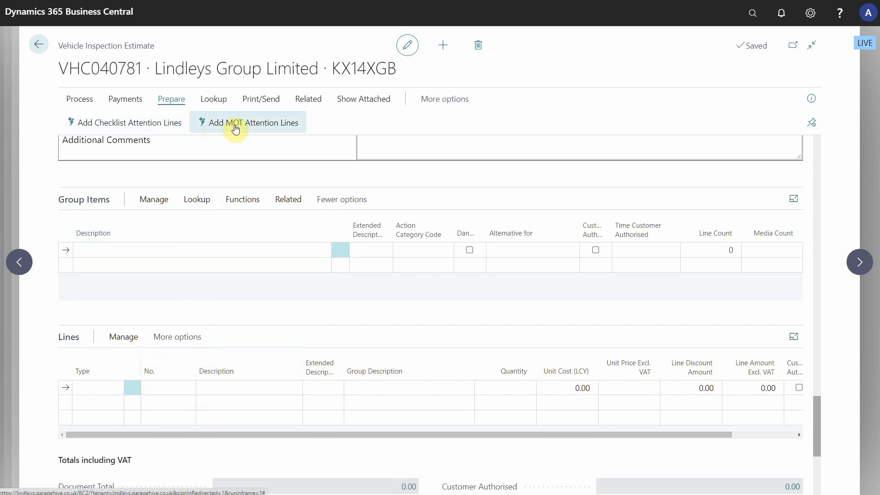
{"action": "mouse_move", "coordinate": [262, 127]}
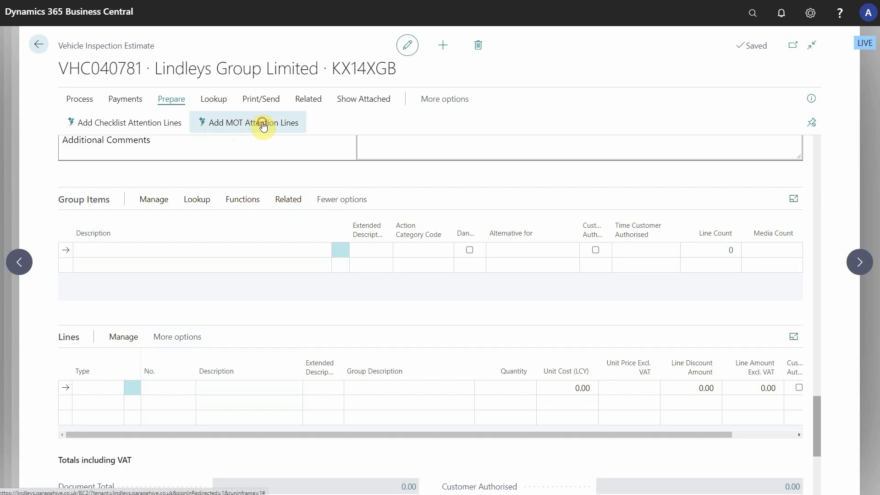
{"action": "left_click", "coordinate": [248, 121]}
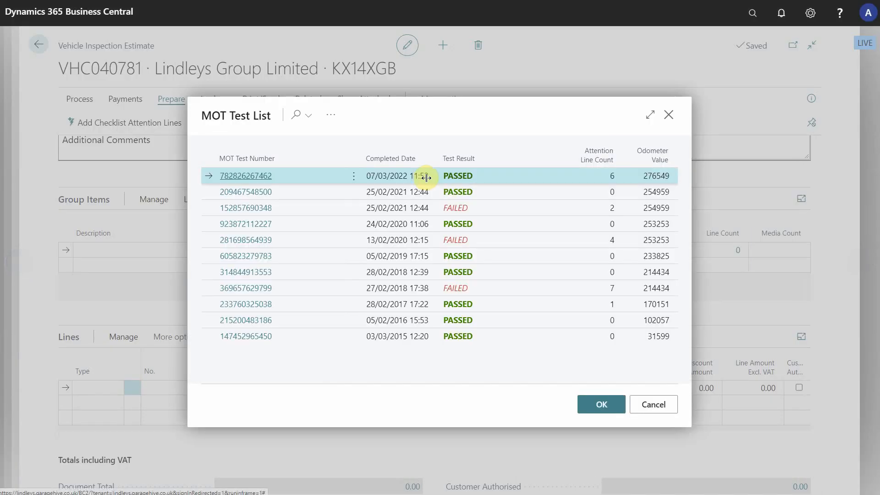
{"action": "mouse_move", "coordinate": [519, 131]}
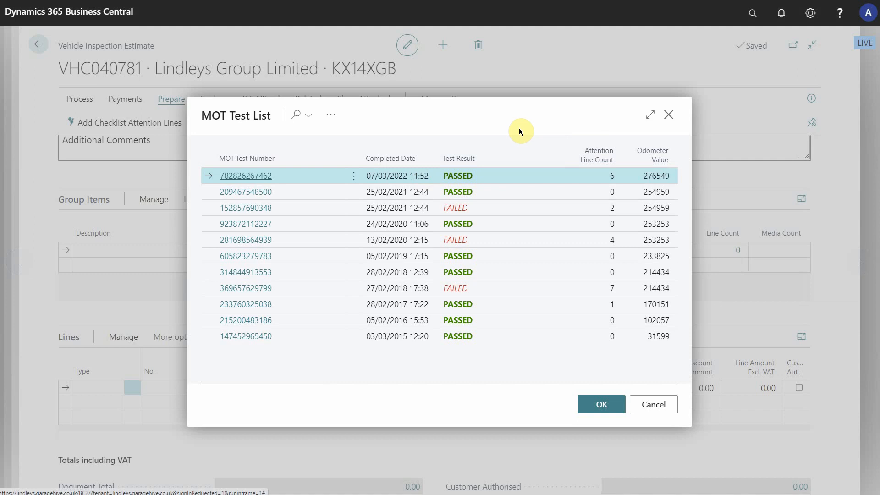
{"action": "mouse_move", "coordinate": [652, 175]}
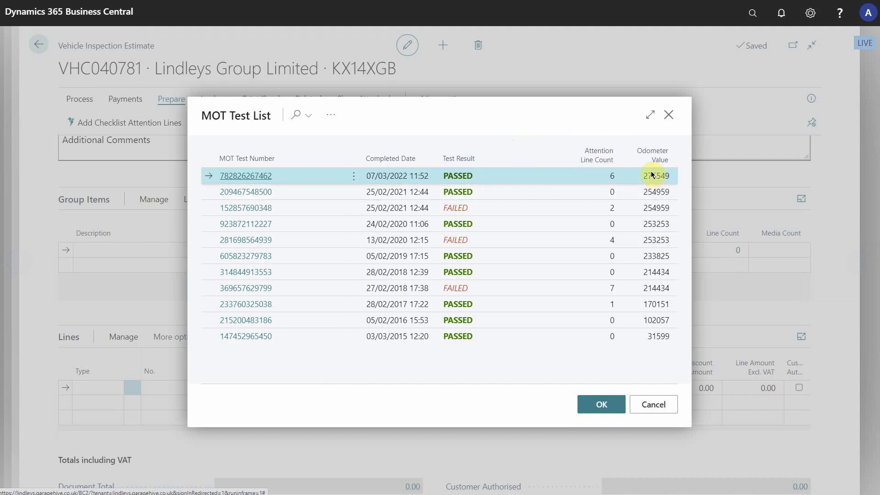
{"action": "mouse_move", "coordinate": [658, 192]}
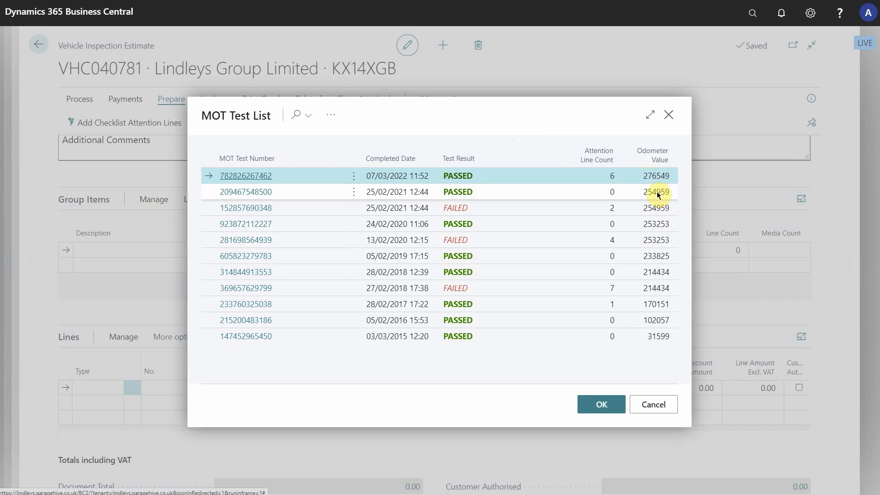
{"action": "mouse_move", "coordinate": [656, 176]}
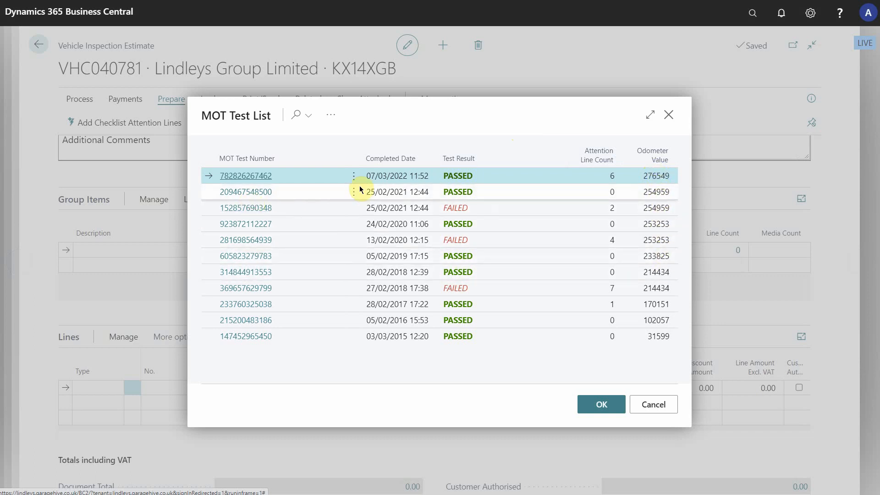
{"action": "mouse_move", "coordinate": [458, 261]}
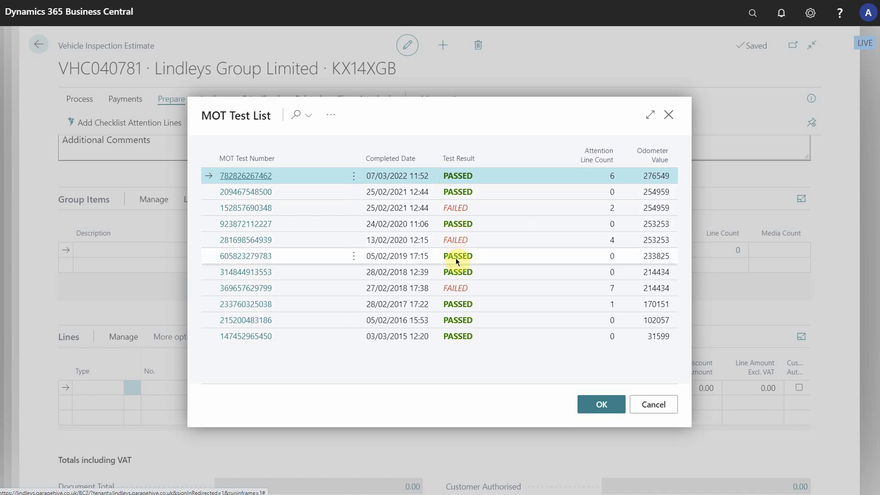
{"action": "mouse_move", "coordinate": [487, 177]}
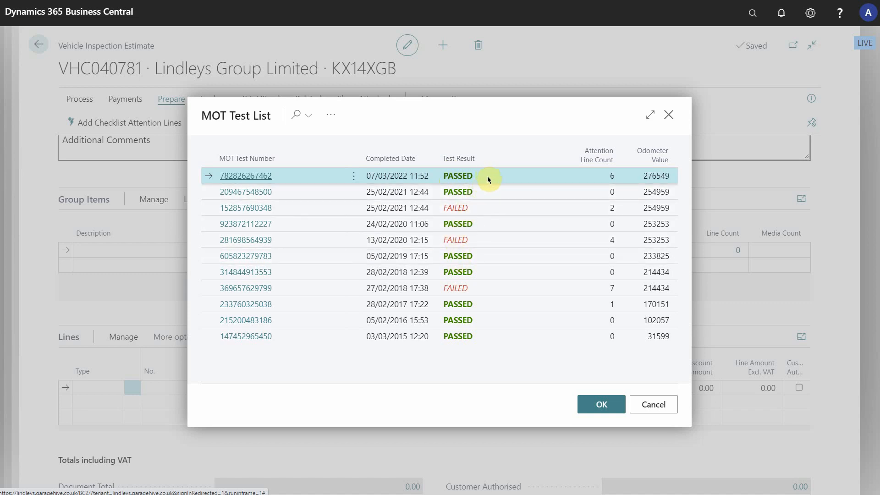
Pick the failed 13/02/2020 test, then the most recent 07/03/2022 test in the MOT Test List.
{"action": "left_click", "coordinate": [245, 239]}
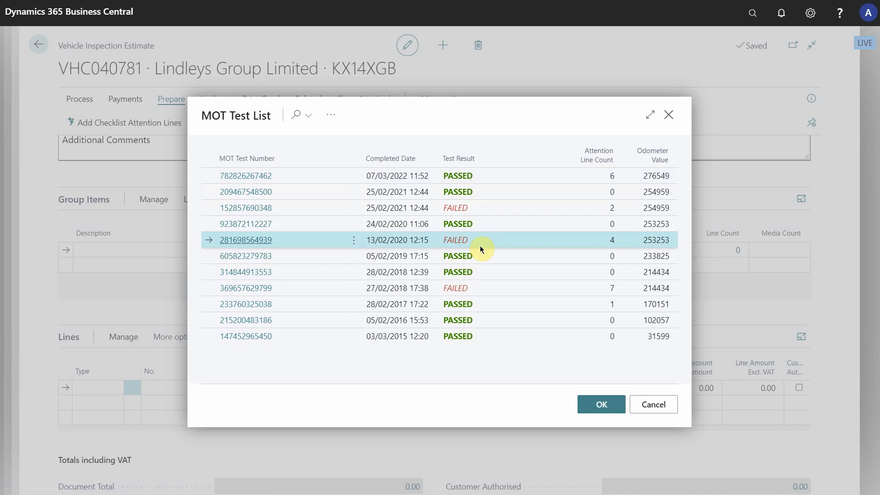
{"action": "left_click", "coordinate": [245, 176]}
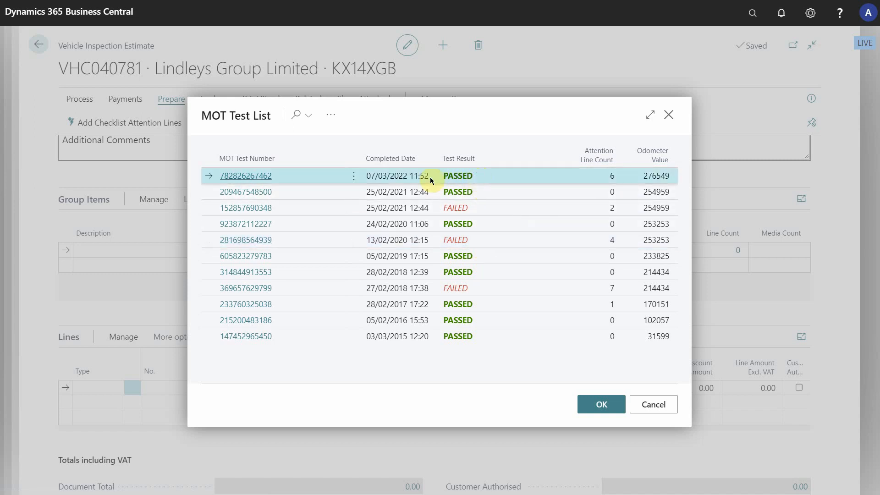
{"action": "mouse_move", "coordinate": [457, 192]}
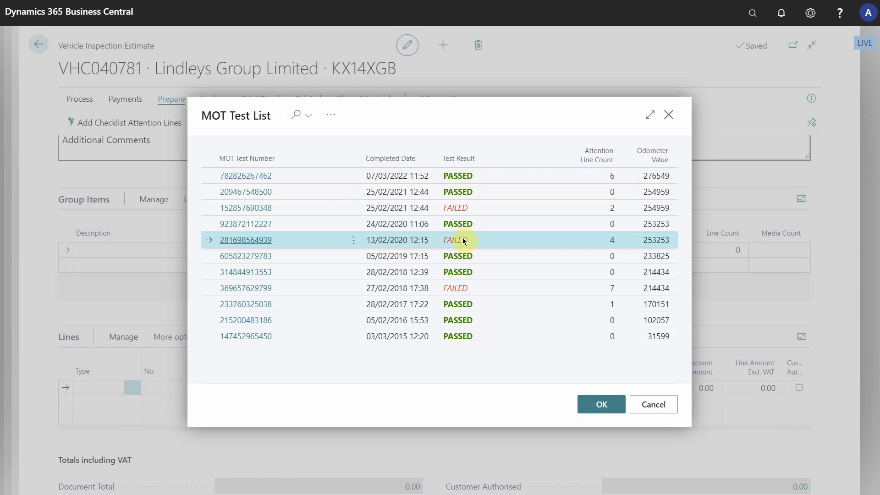
{"action": "mouse_move", "coordinate": [246, 239]}
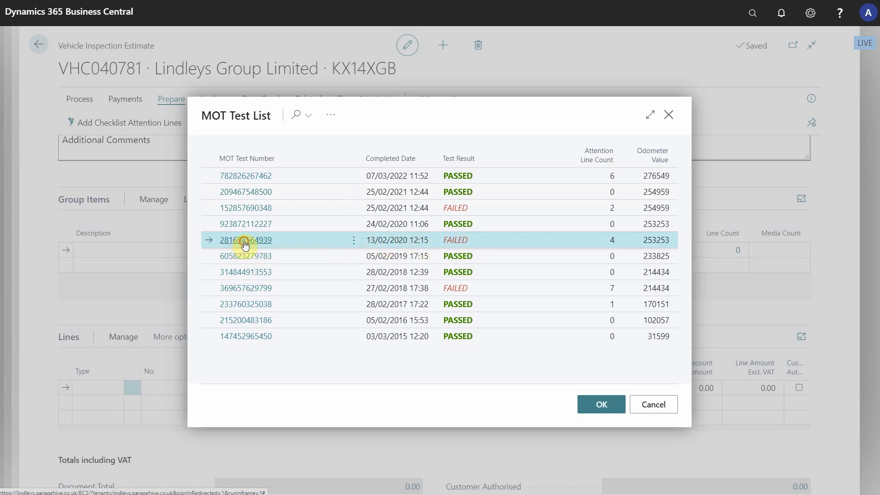
Confirm with OK to import four MOT failure lines into Group Items and select the 'Emissions not tested' item.
{"action": "left_click", "coordinate": [599, 404]}
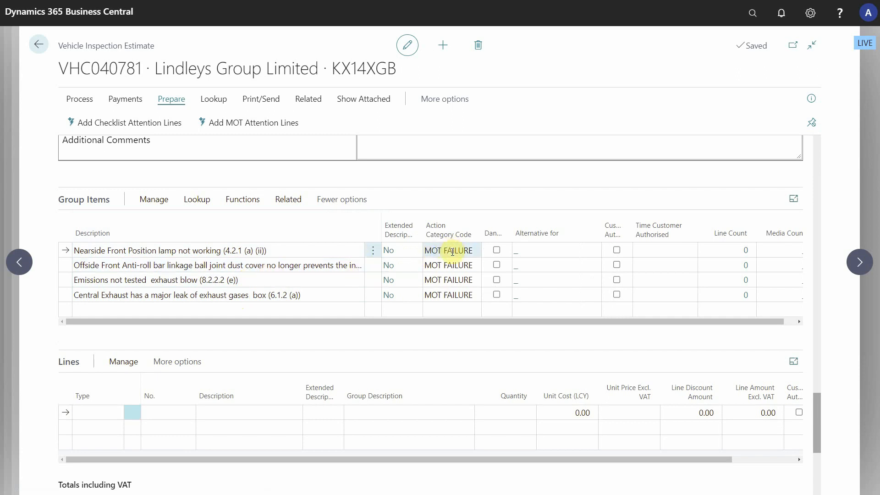
{"action": "mouse_move", "coordinate": [452, 254]}
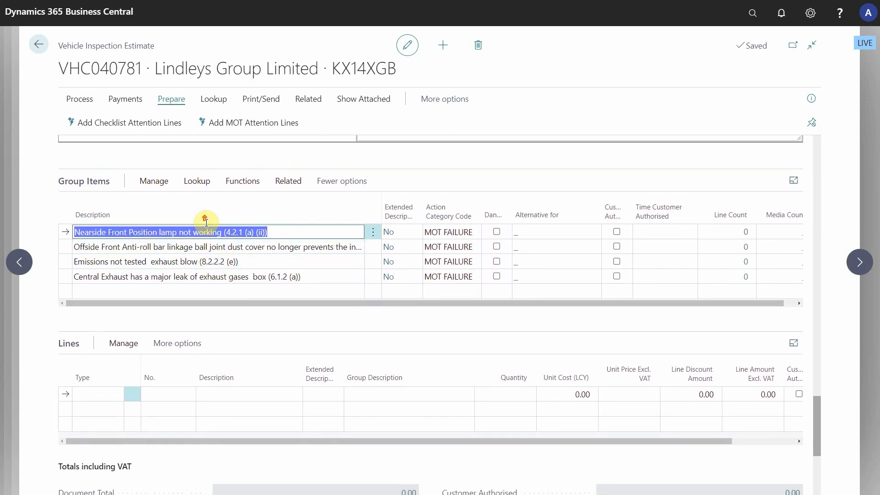
{"action": "left_click", "coordinate": [242, 199]}
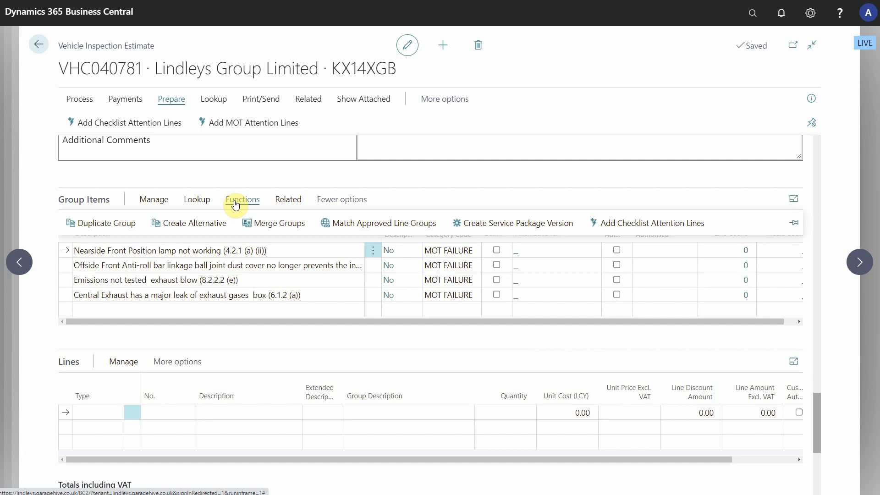
{"action": "left_click", "coordinate": [197, 199]}
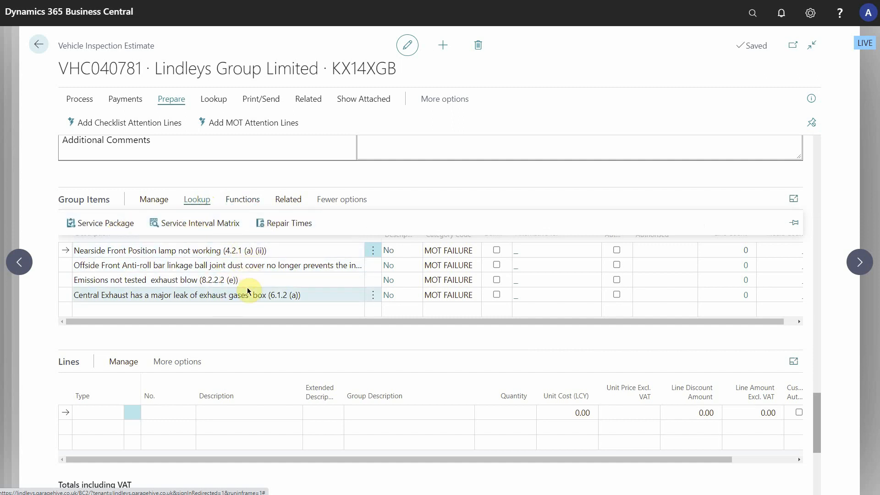
{"action": "left_click", "coordinate": [157, 279]}
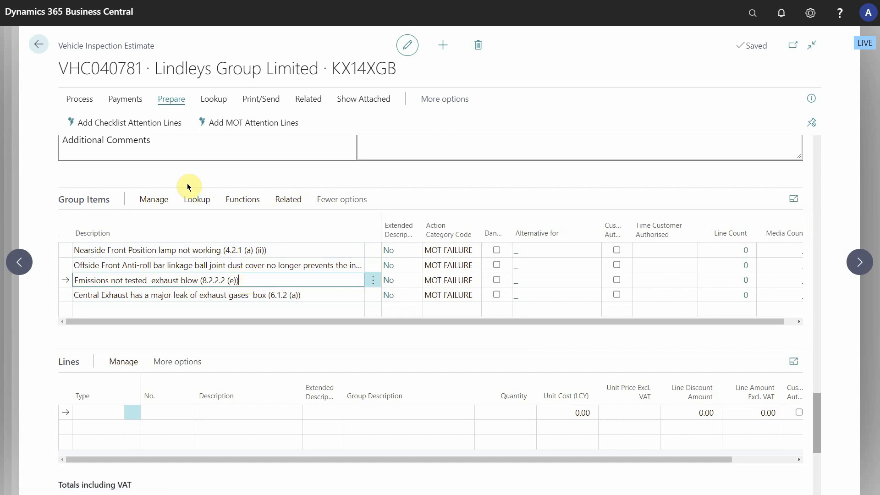
{"action": "mouse_move", "coordinate": [134, 126]}
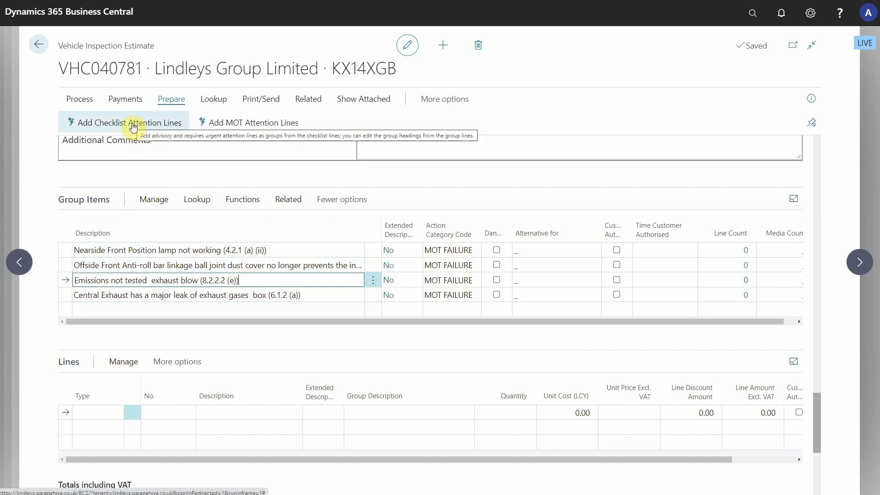
Add Checklist Attention Lines so advisory and urgent items like Brake Fluid Change appear as priced group items.
{"action": "left_click", "coordinate": [129, 122]}
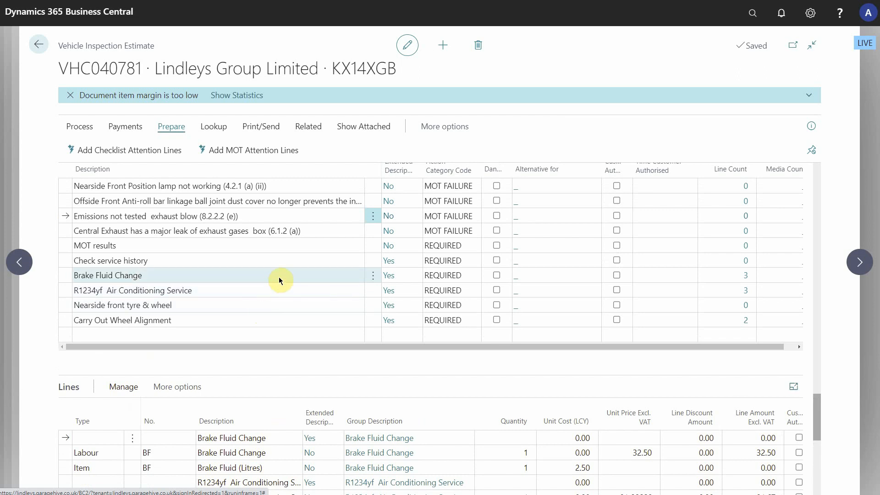
{"action": "mouse_move", "coordinate": [172, 126]}
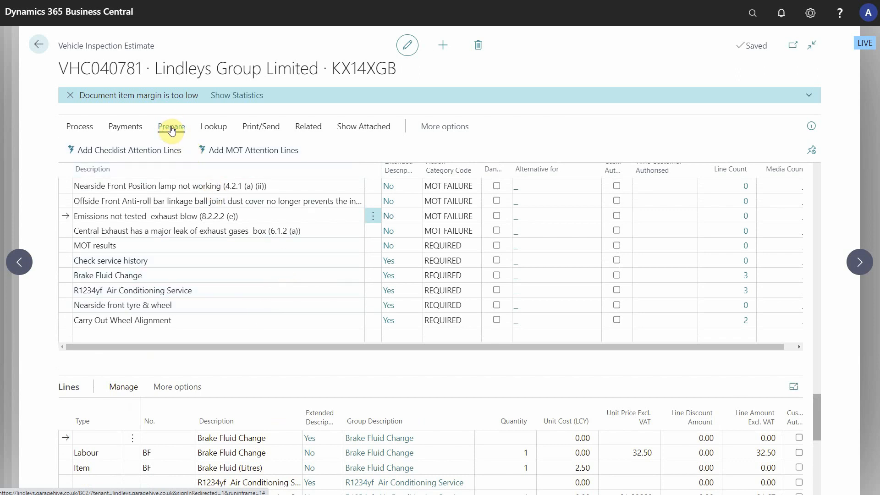
{"action": "mouse_move", "coordinate": [138, 46]}
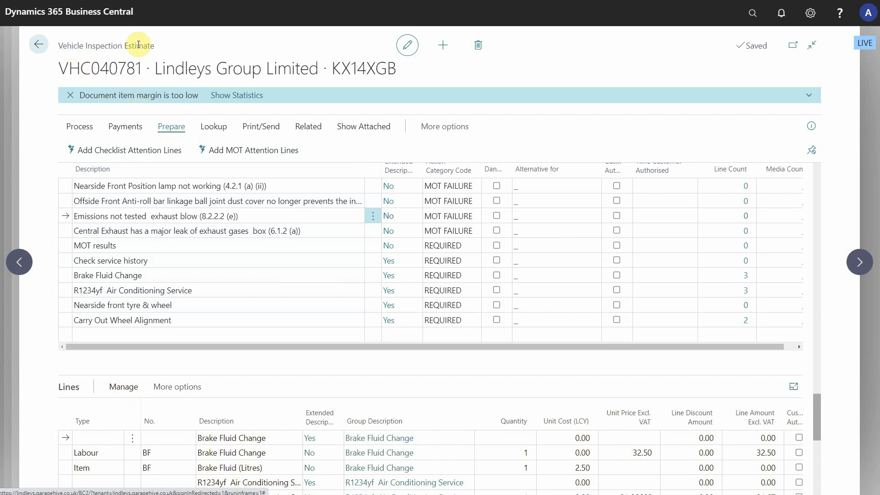